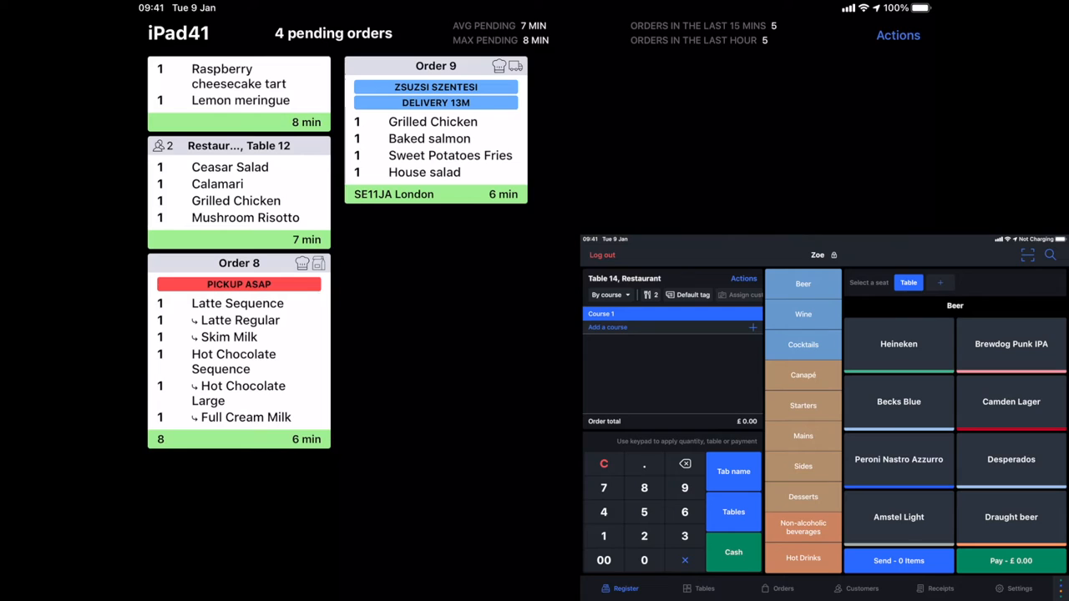
Step: Add Caesar Salad and another starter to Table 14's order from Starters
{"action": "left_click", "coordinate": [802, 405]}
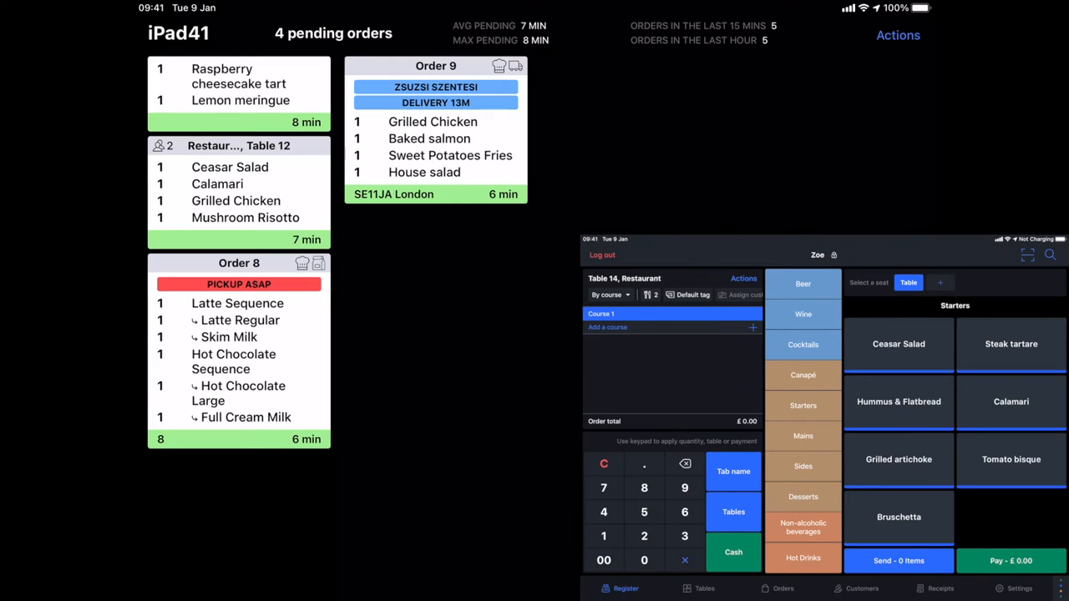
{"action": "left_click", "coordinate": [898, 343]}
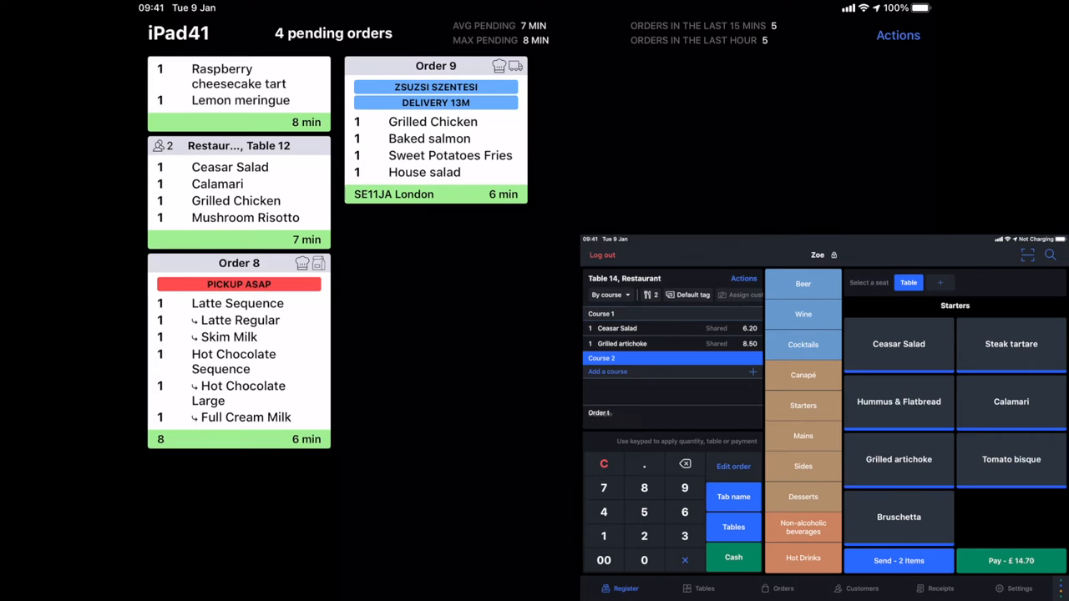
{"action": "left_click", "coordinate": [803, 435]}
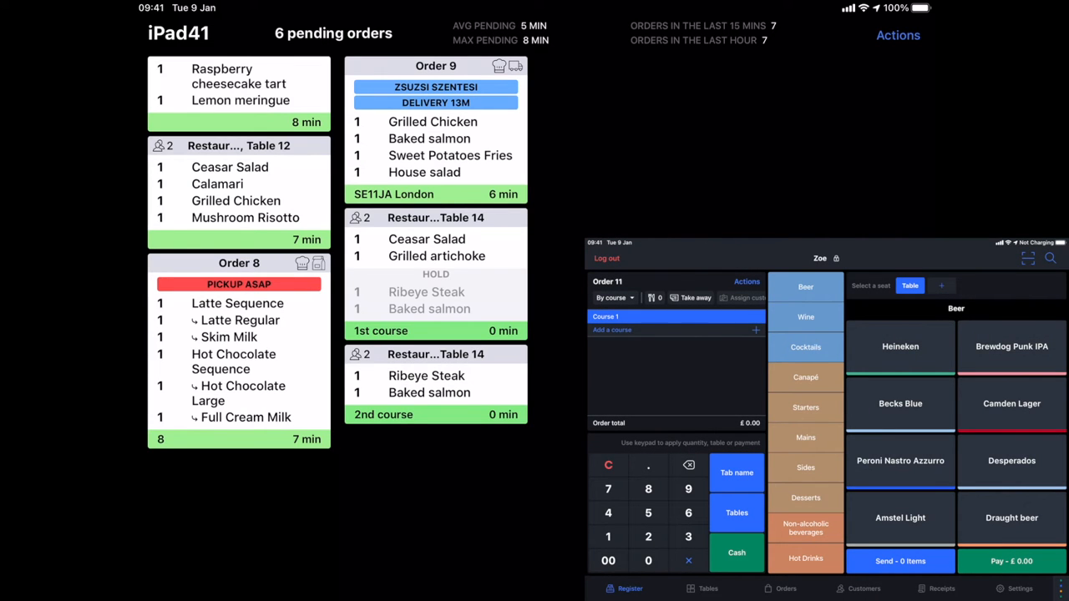
Step: Add a small full-cream-milk Machiato from Hot Drinks to the ticket
{"action": "left_click", "coordinate": [804, 557]}
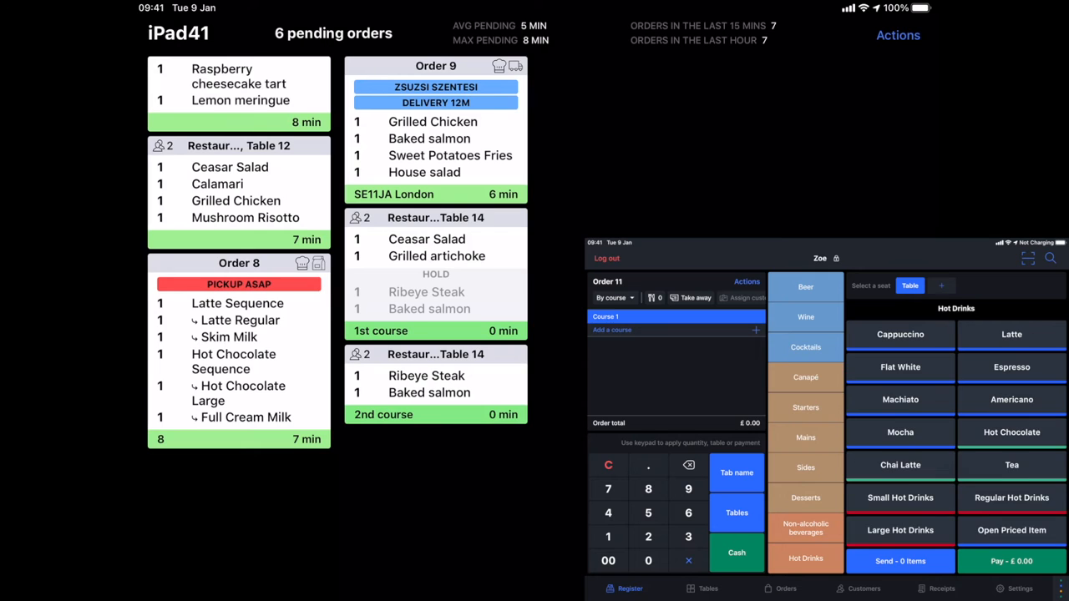
{"action": "left_click", "coordinate": [900, 399]}
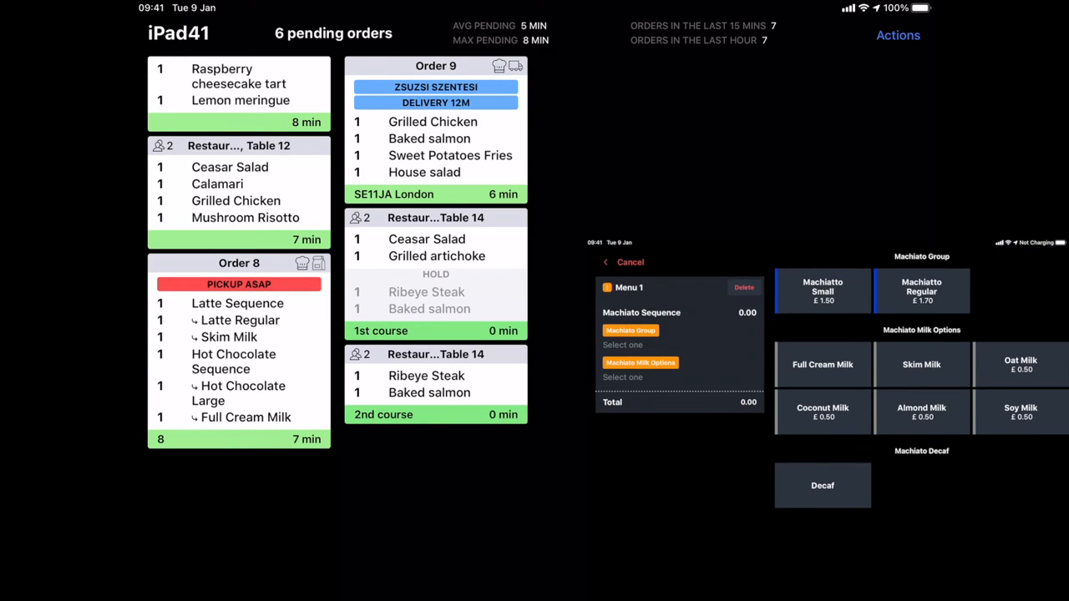
{"action": "left_click", "coordinate": [823, 291]}
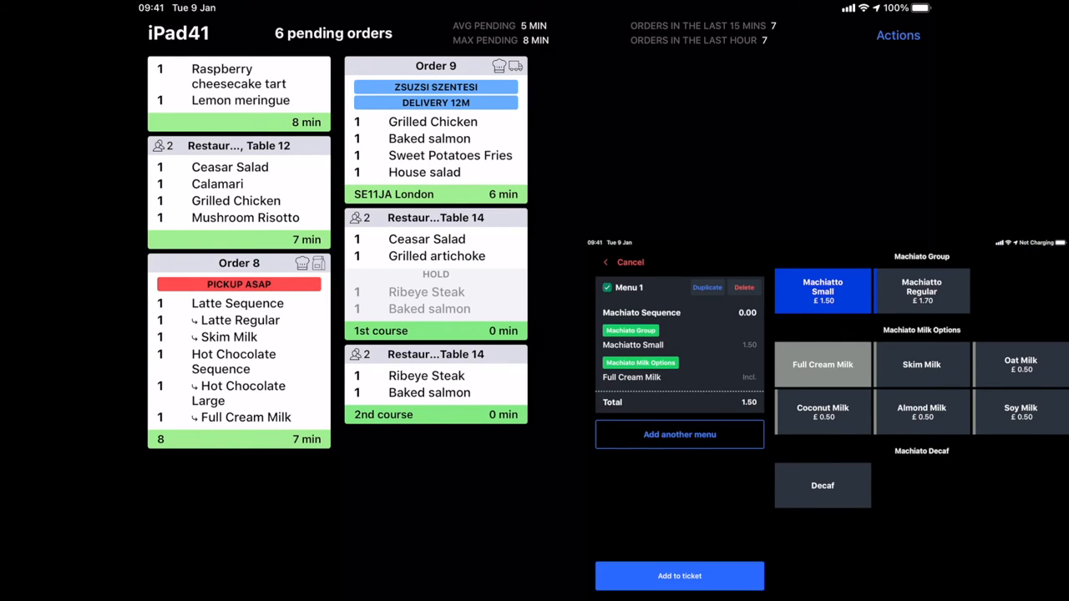
{"action": "left_click", "coordinate": [679, 576]}
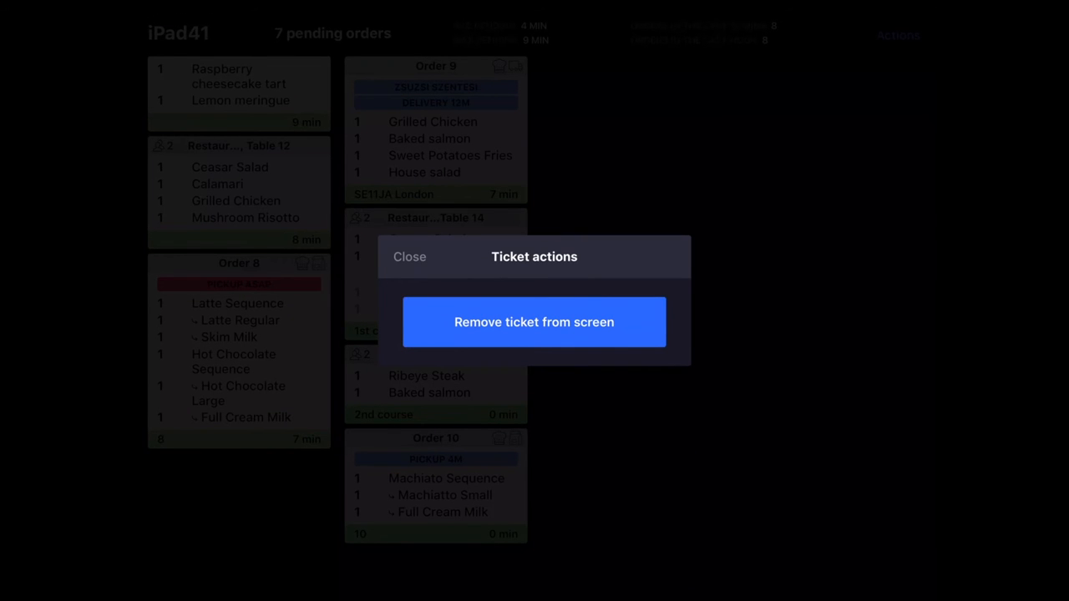
Step: Remove the dessert ticket, then mark Order 10 ready for pickup and delivery
{"action": "left_click", "coordinate": [534, 321]}
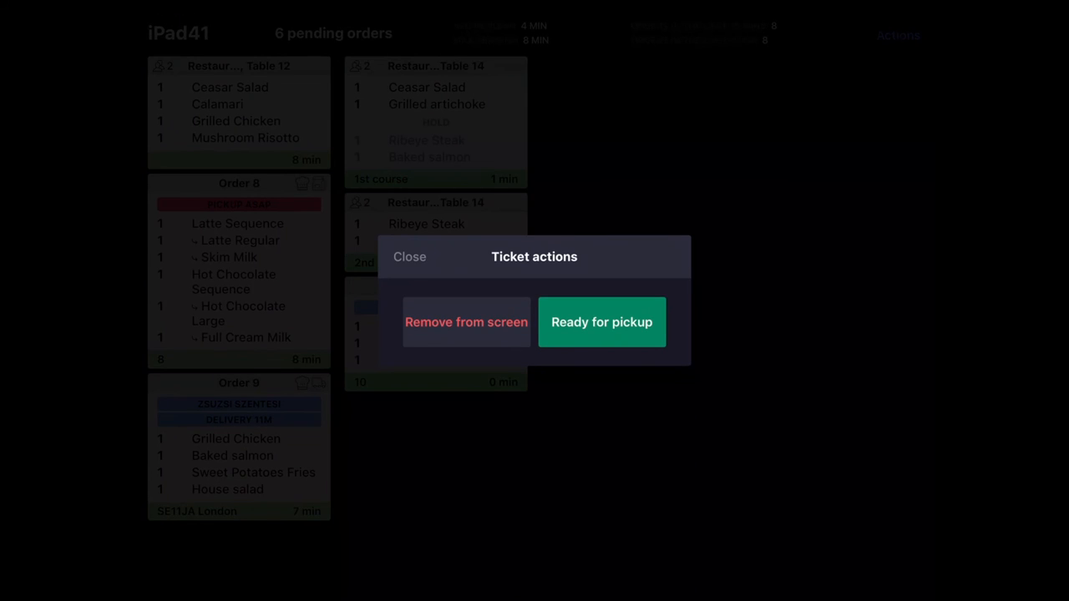
{"action": "left_click", "coordinate": [410, 256]}
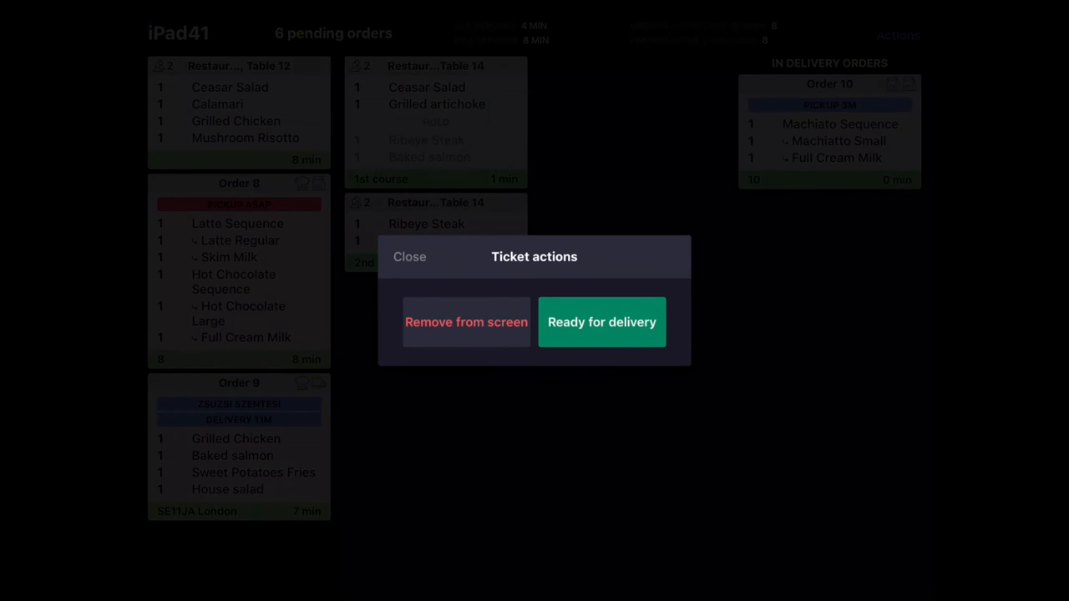
{"action": "left_click", "coordinate": [409, 256]}
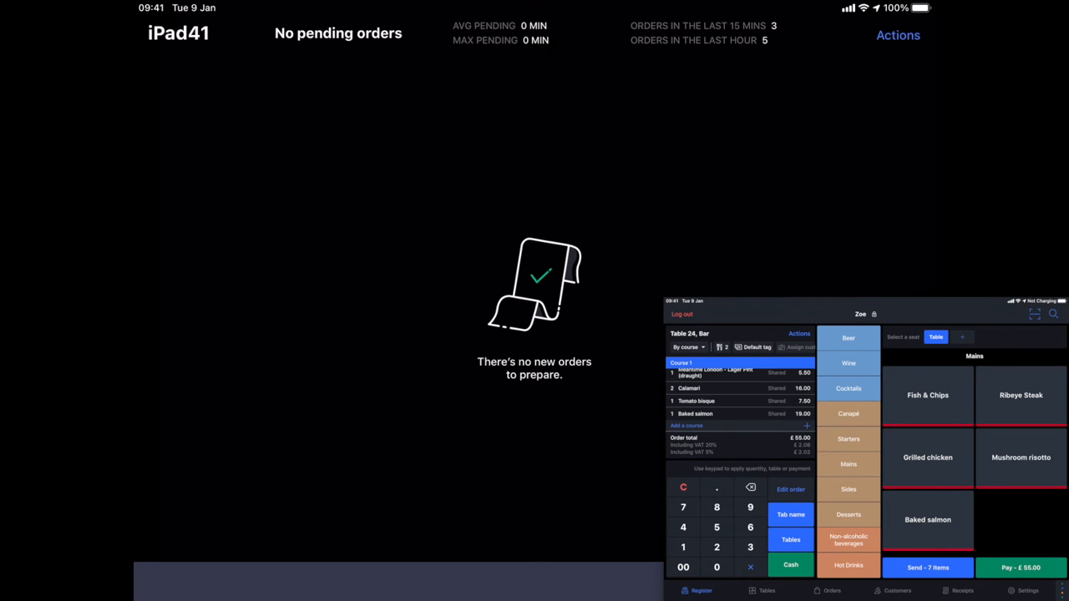
Step: Add more mains and desserts to Table 24's order and send it
{"action": "left_click", "coordinate": [928, 395]}
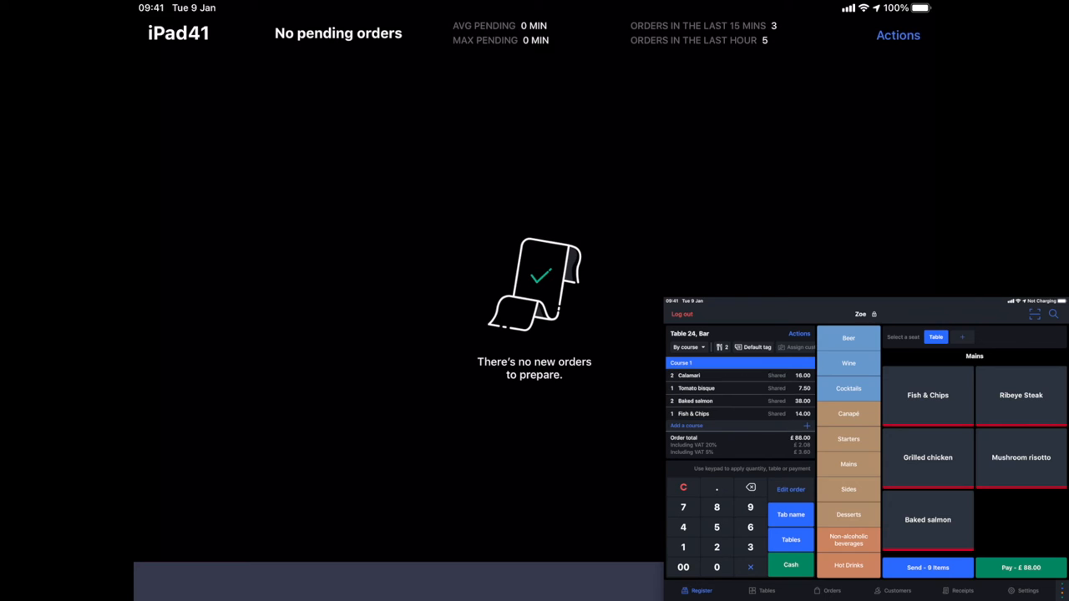
{"action": "left_click", "coordinate": [848, 514]}
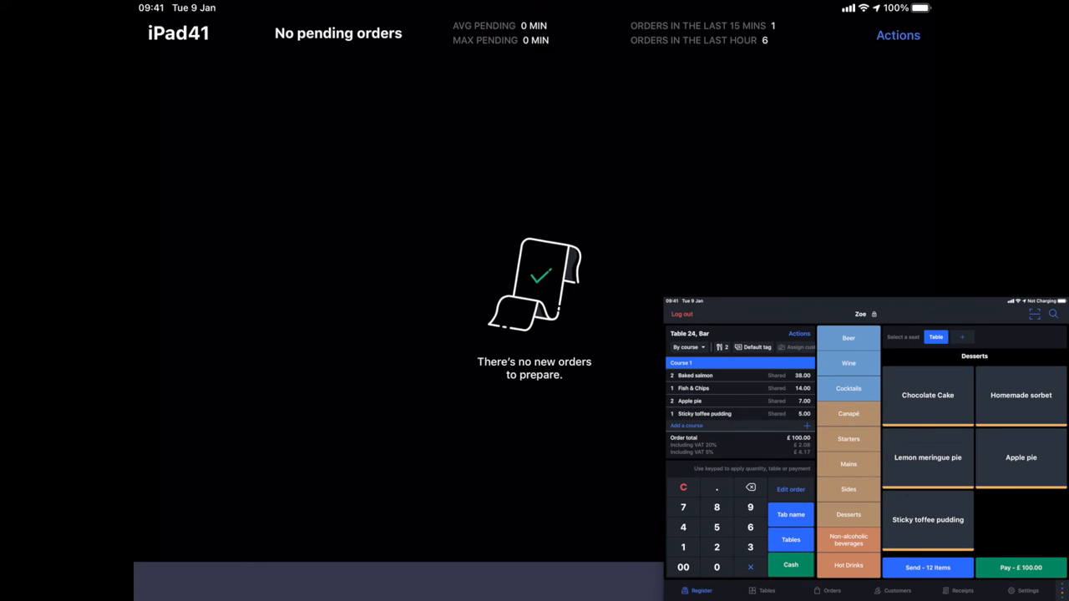
{"action": "left_click", "coordinate": [928, 568]}
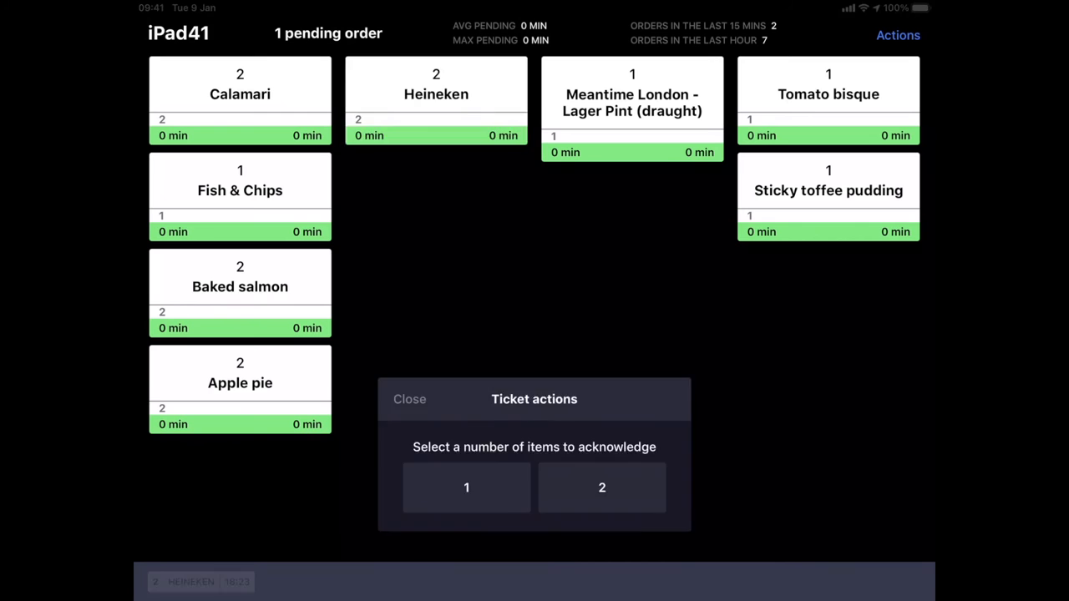
Step: Acknowledge both Heineken drinks and the Meantime London lager pint
{"action": "left_click", "coordinate": [601, 487]}
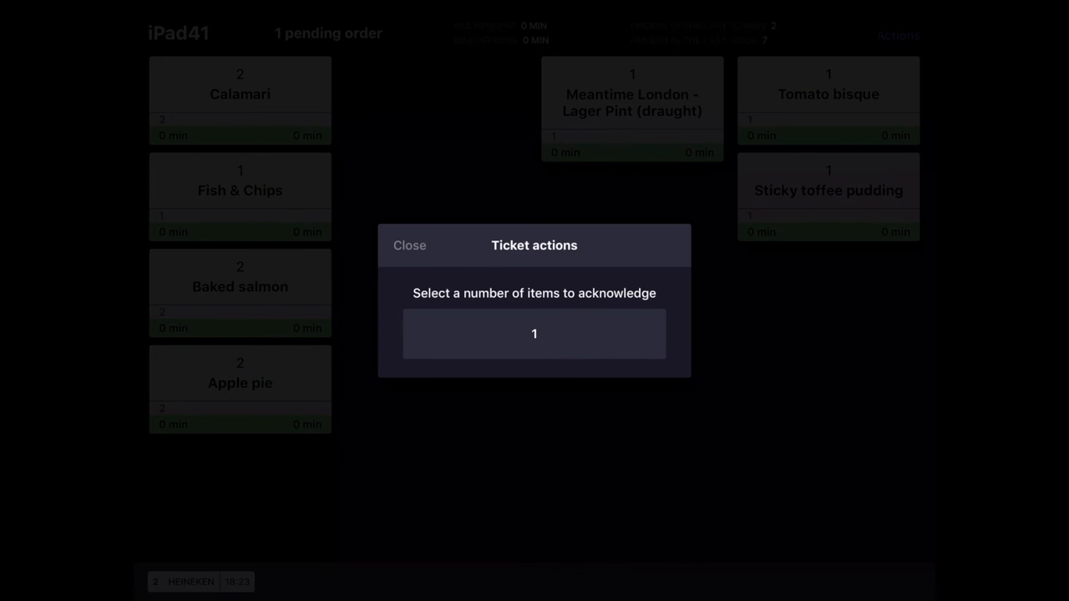
{"action": "left_click", "coordinate": [534, 333]}
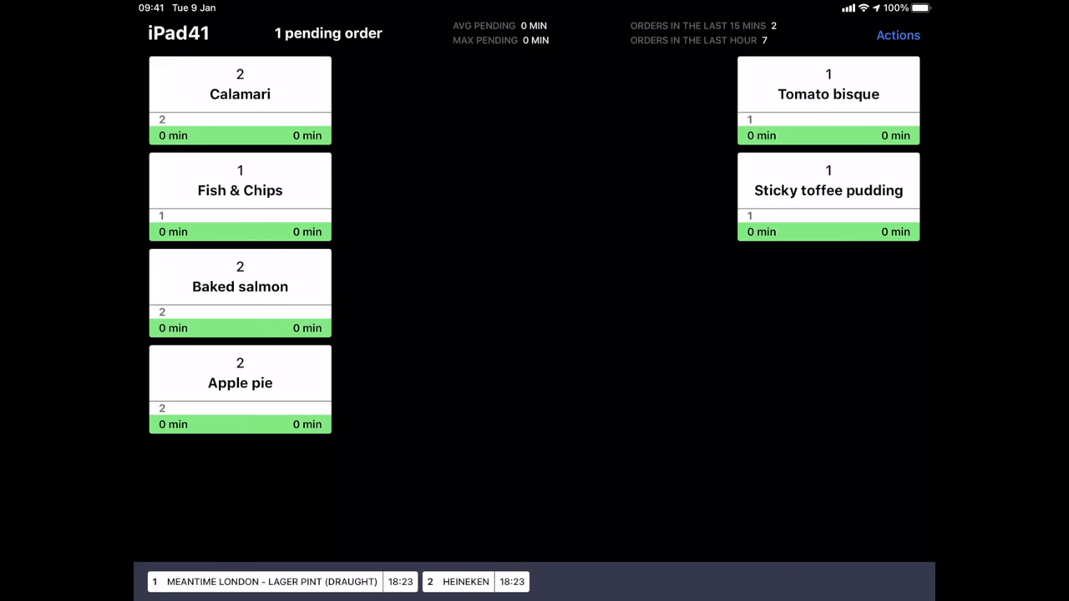
{"action": "left_click", "coordinate": [898, 35]}
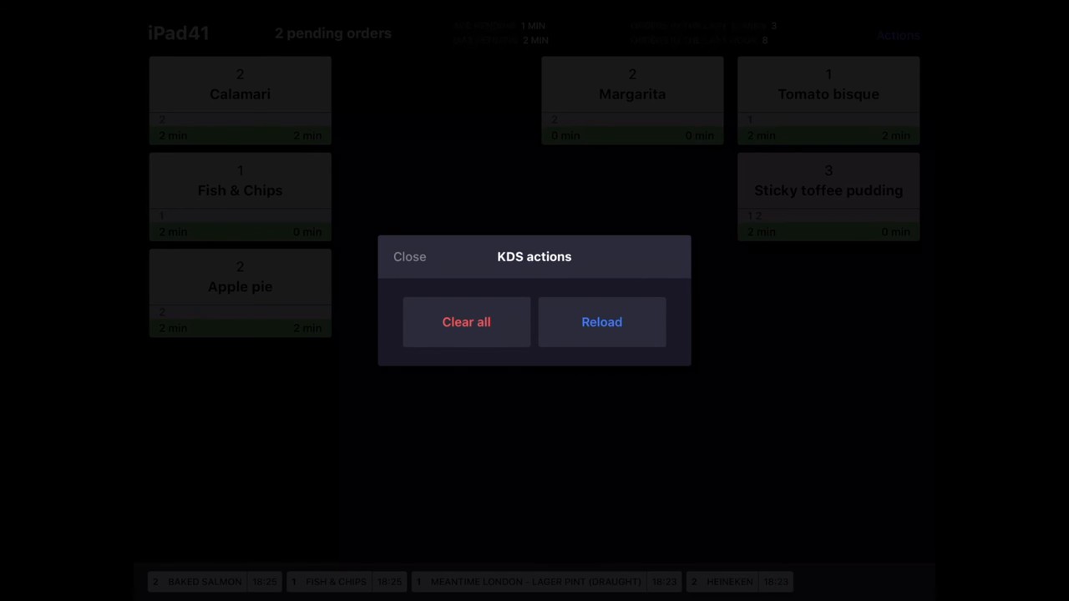
Step: Clear all tickets from the KDS and confirm acknowledging every order
{"action": "left_click", "coordinate": [466, 322]}
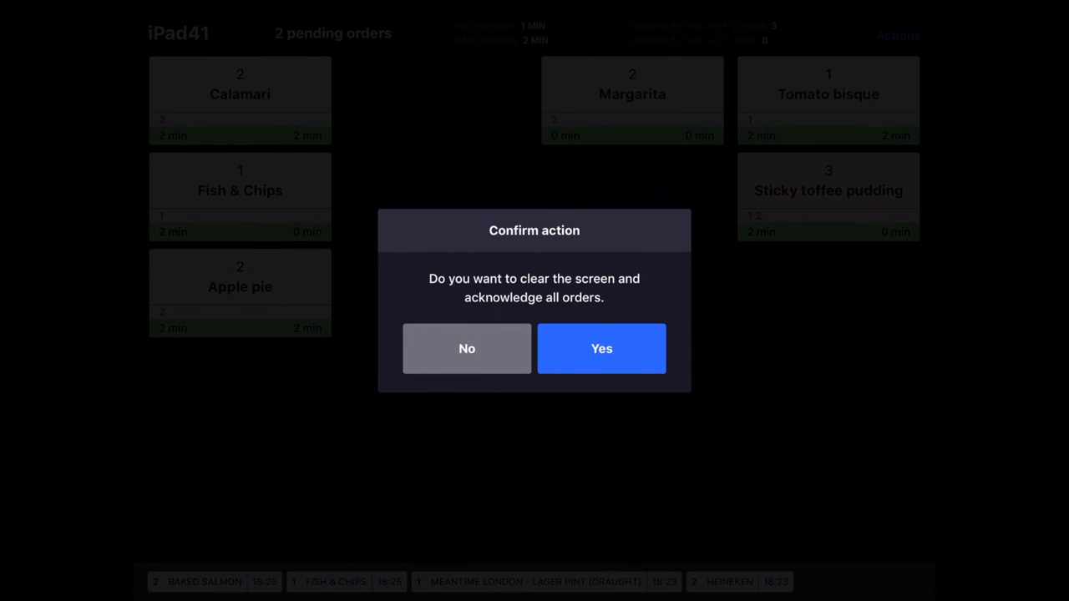
{"action": "left_click", "coordinate": [601, 348]}
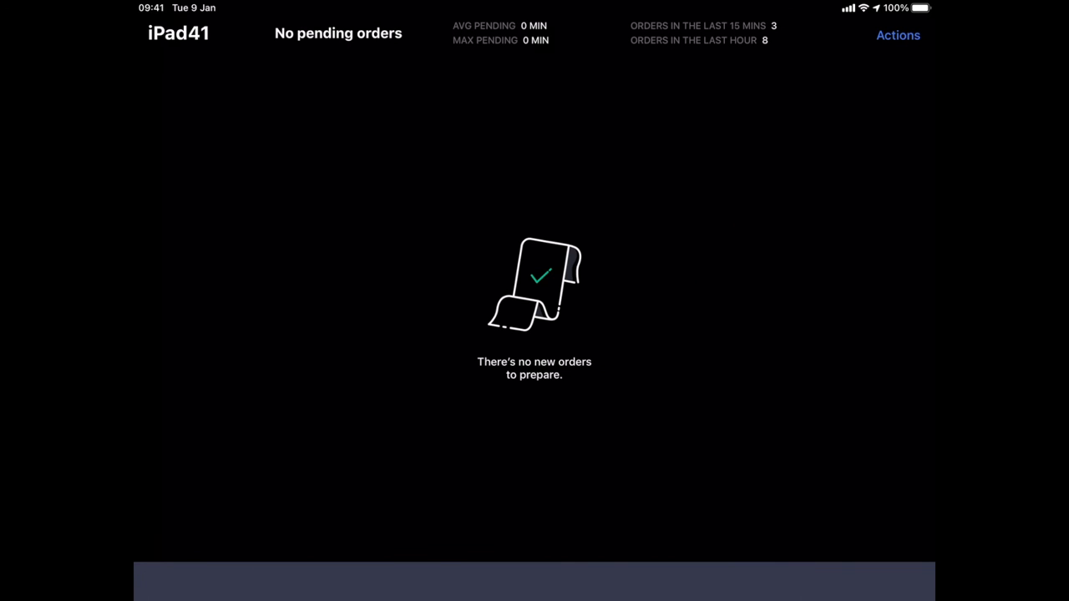